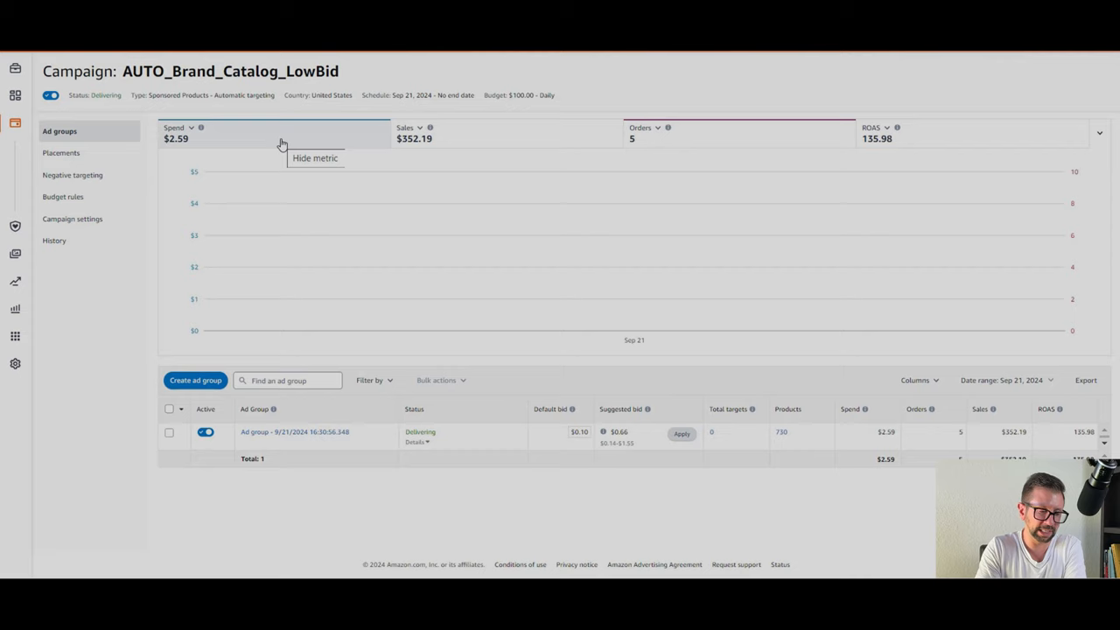
{"action": "mouse_move", "coordinate": [569, 444]}
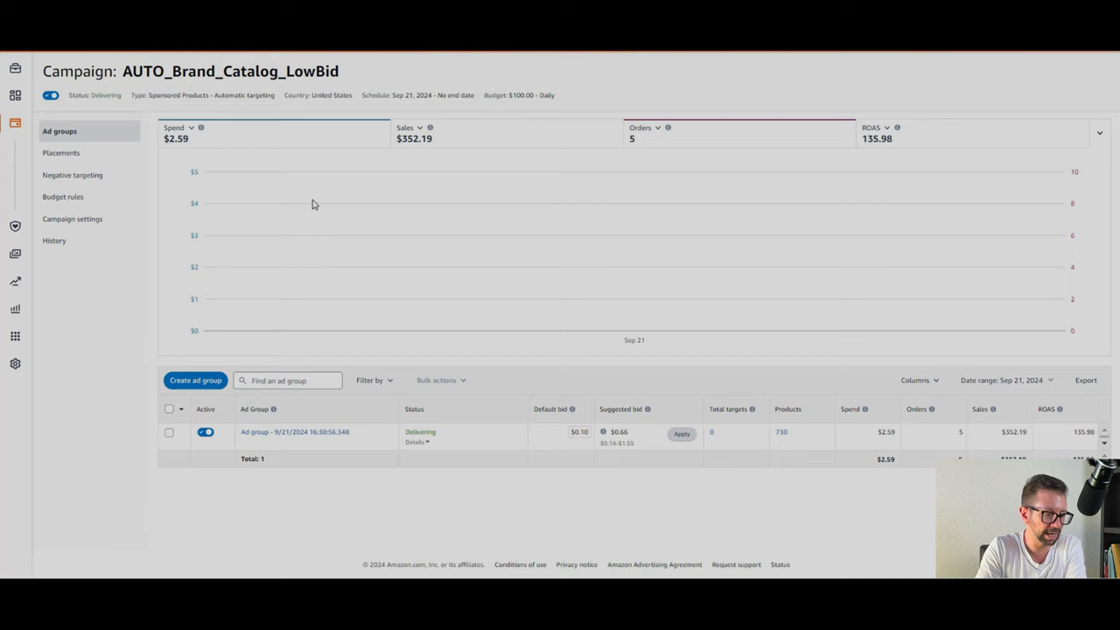
Go to Placements to load the AUTO_Brand_Catalog_LowBid campaign's placement performance report.
{"action": "left_click", "coordinate": [61, 152]}
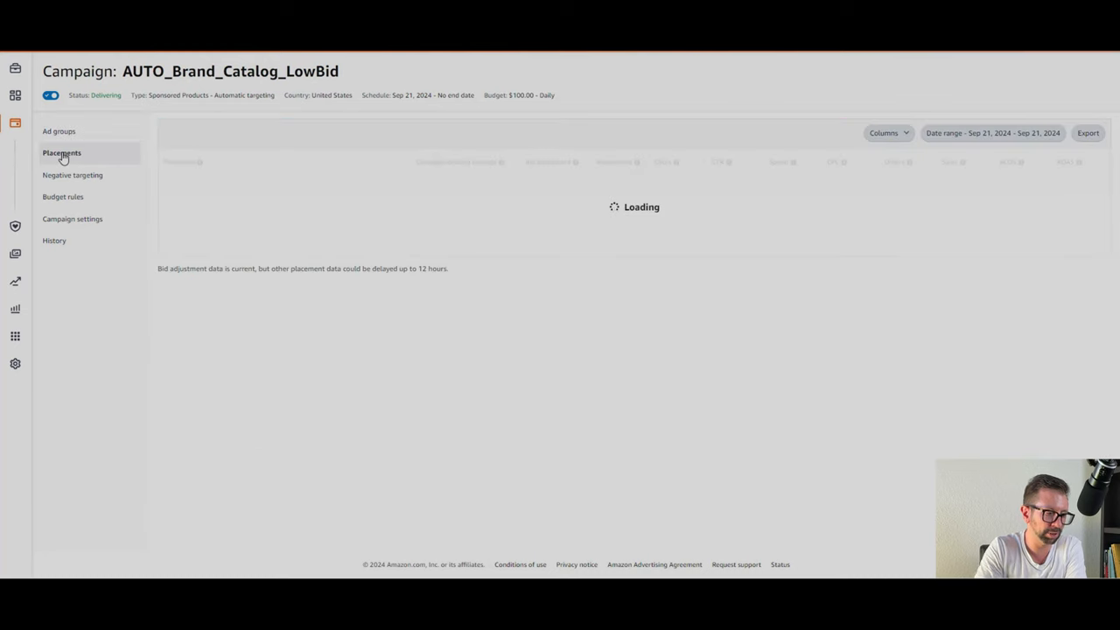
{"action": "left_click", "coordinate": [61, 153]}
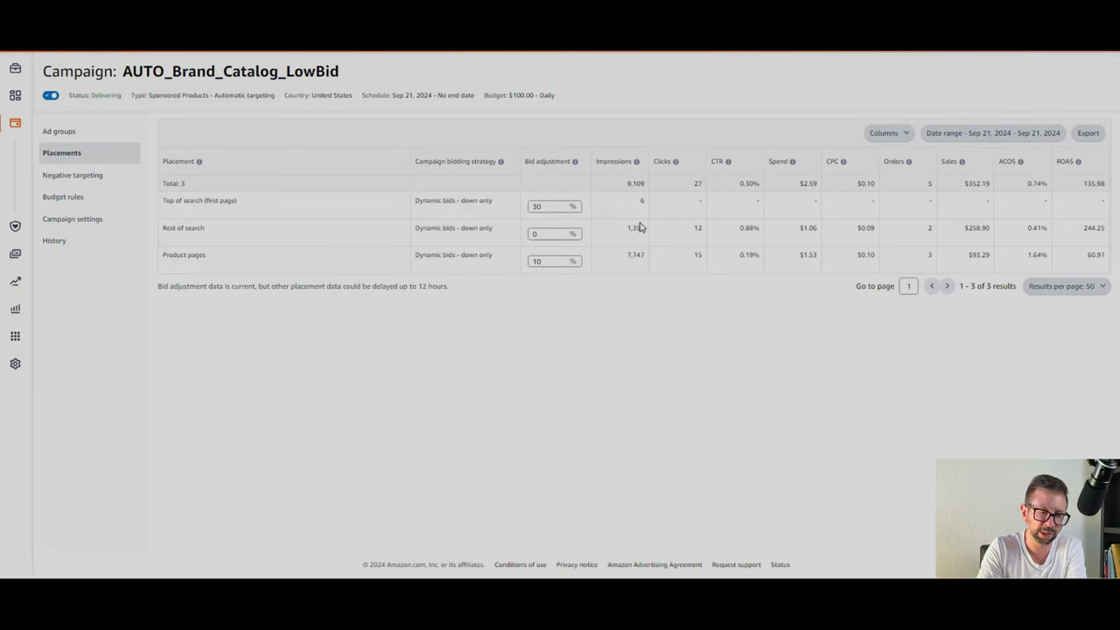
{"action": "mouse_move", "coordinate": [542, 221]}
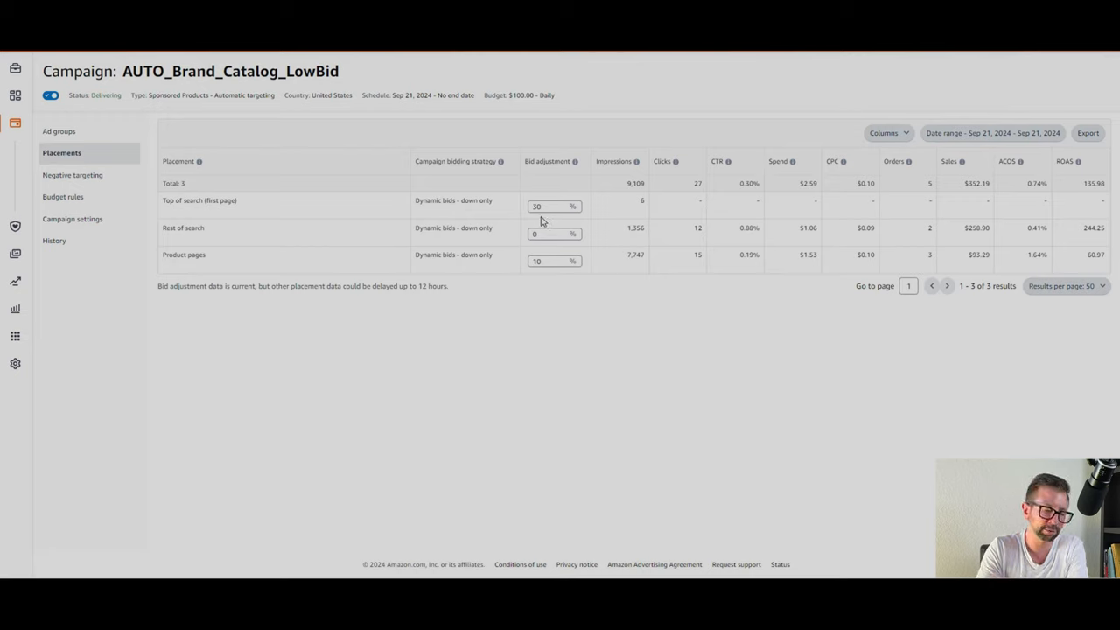
{"action": "left_click", "coordinate": [553, 235]}
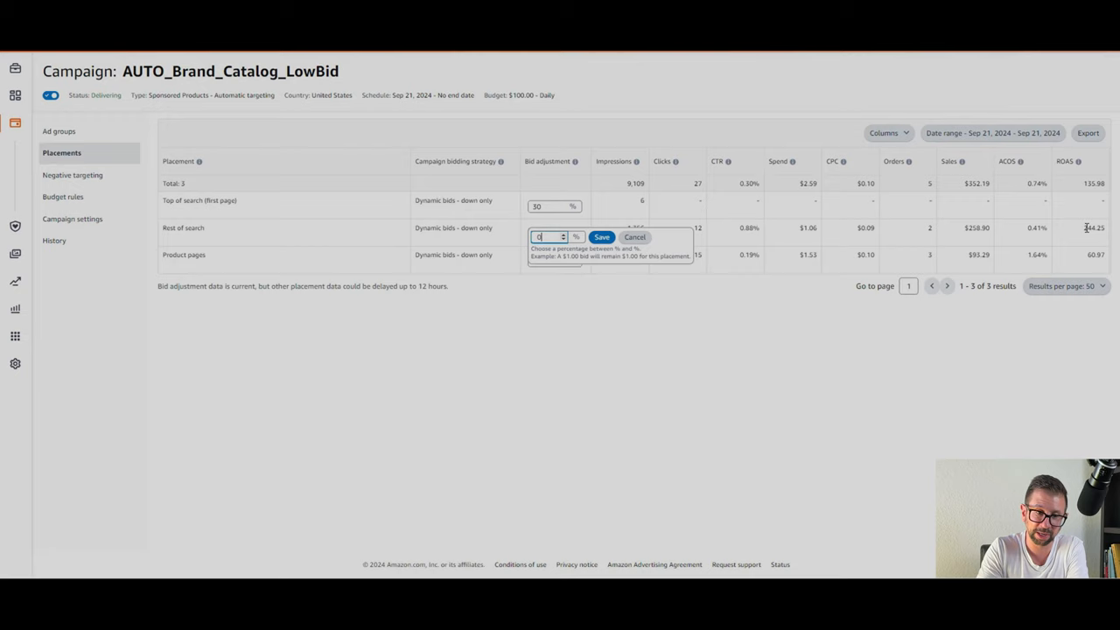
{"action": "mouse_move", "coordinate": [1085, 231]}
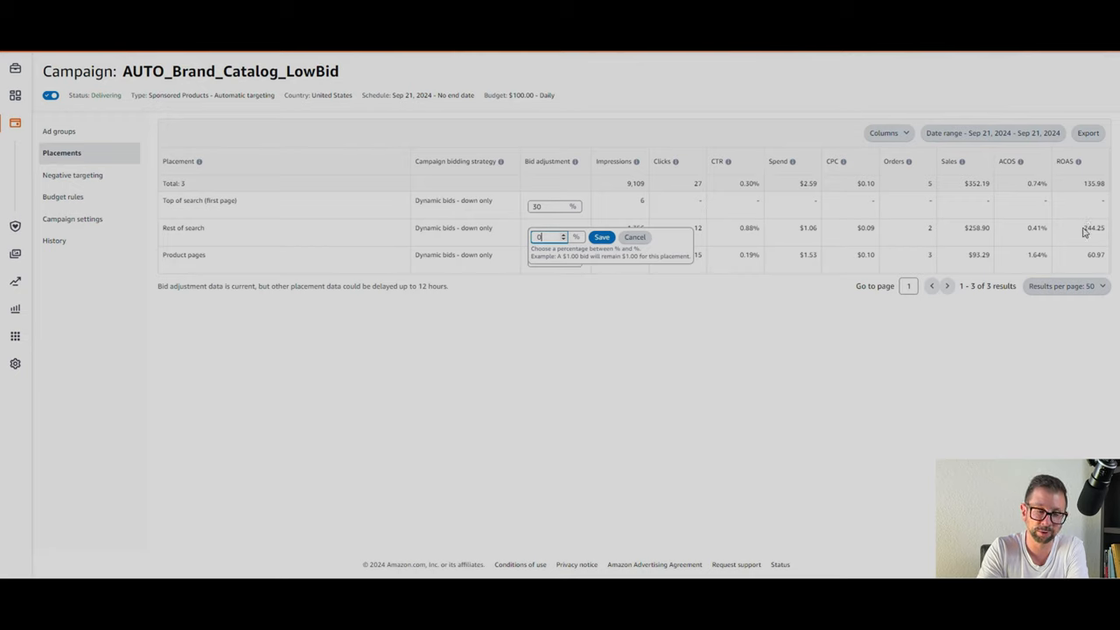
{"action": "left_click", "coordinate": [602, 238]}
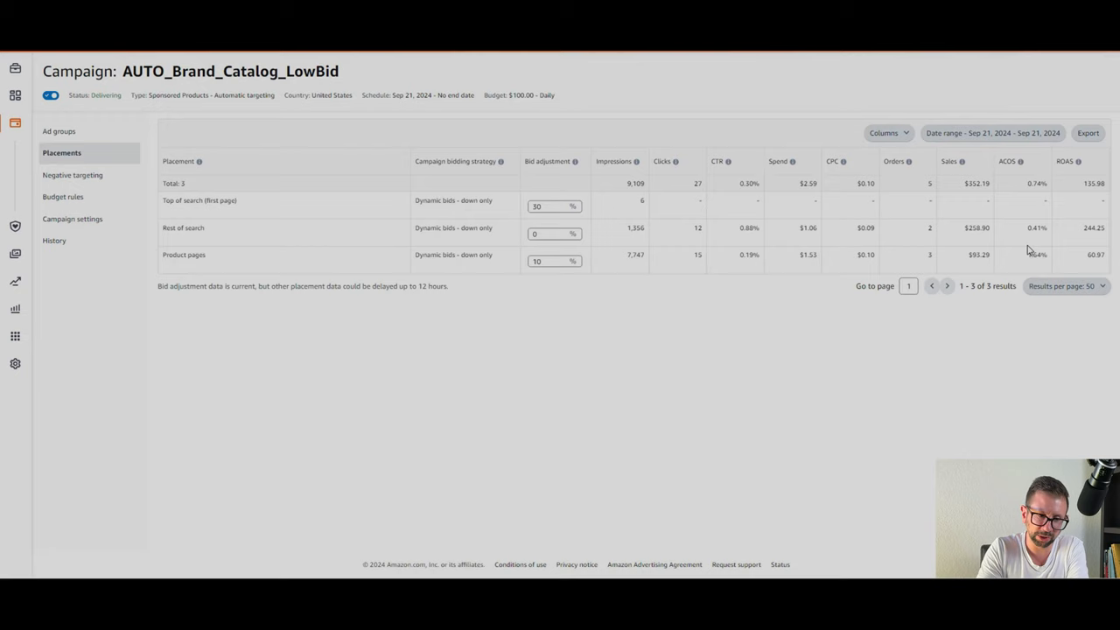
{"action": "mouse_move", "coordinate": [976, 238]}
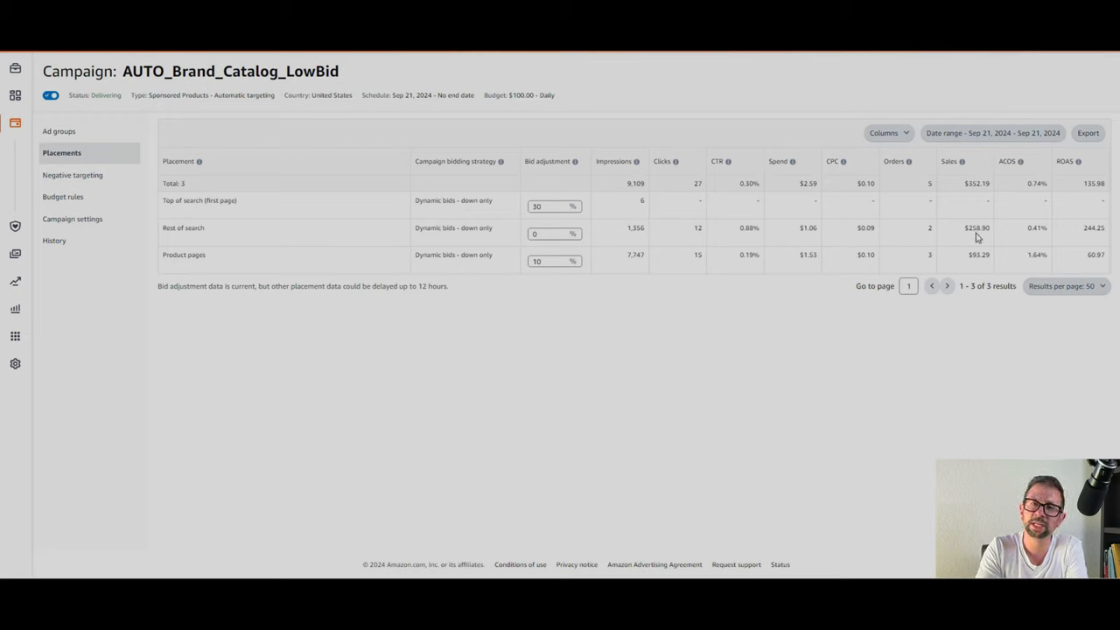
{"action": "mouse_move", "coordinate": [966, 255]}
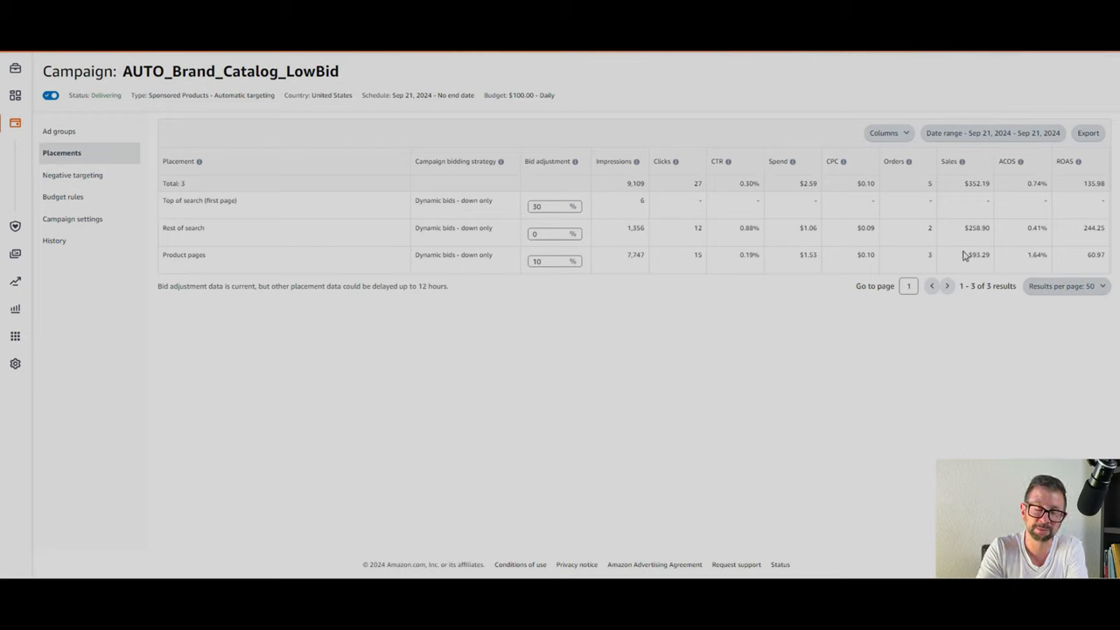
{"action": "mouse_move", "coordinate": [812, 266]}
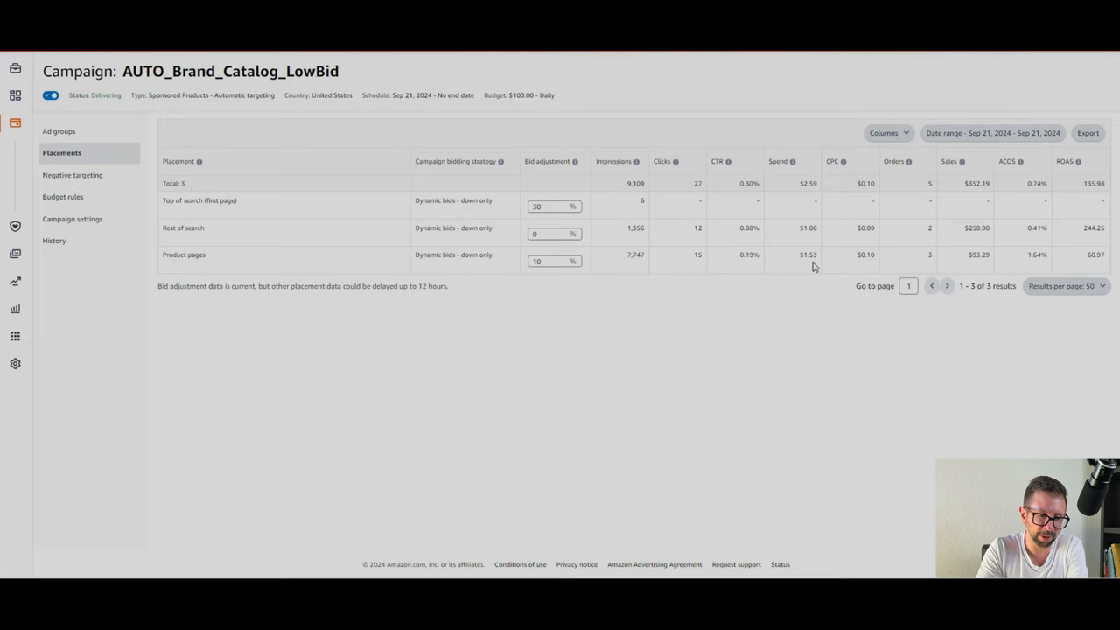
{"action": "mouse_move", "coordinate": [1005, 273]}
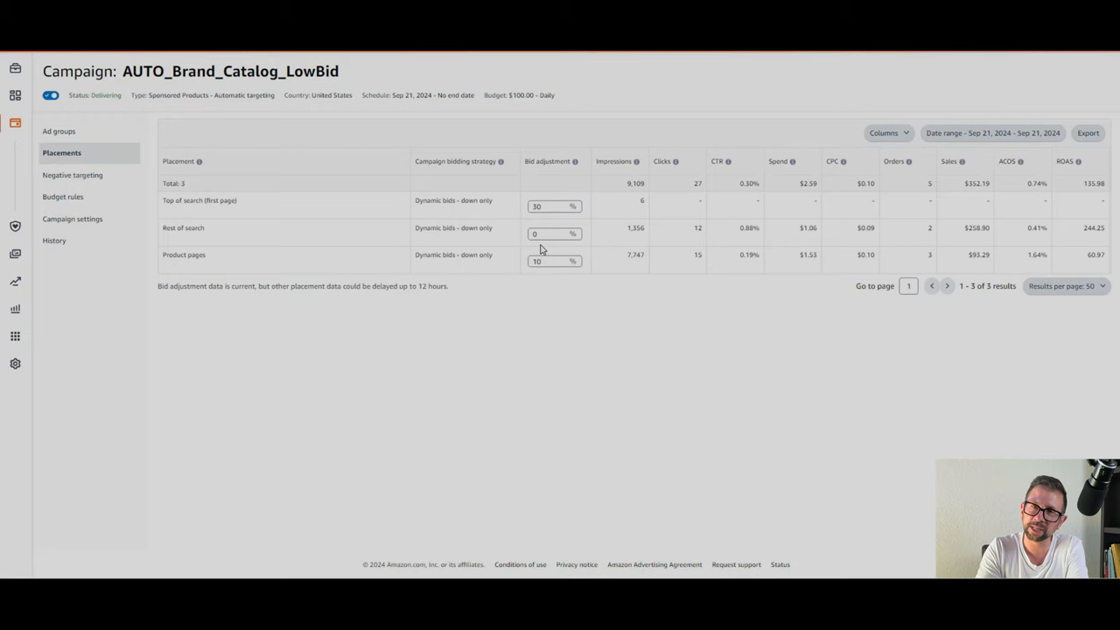
{"action": "mouse_move", "coordinate": [546, 216]}
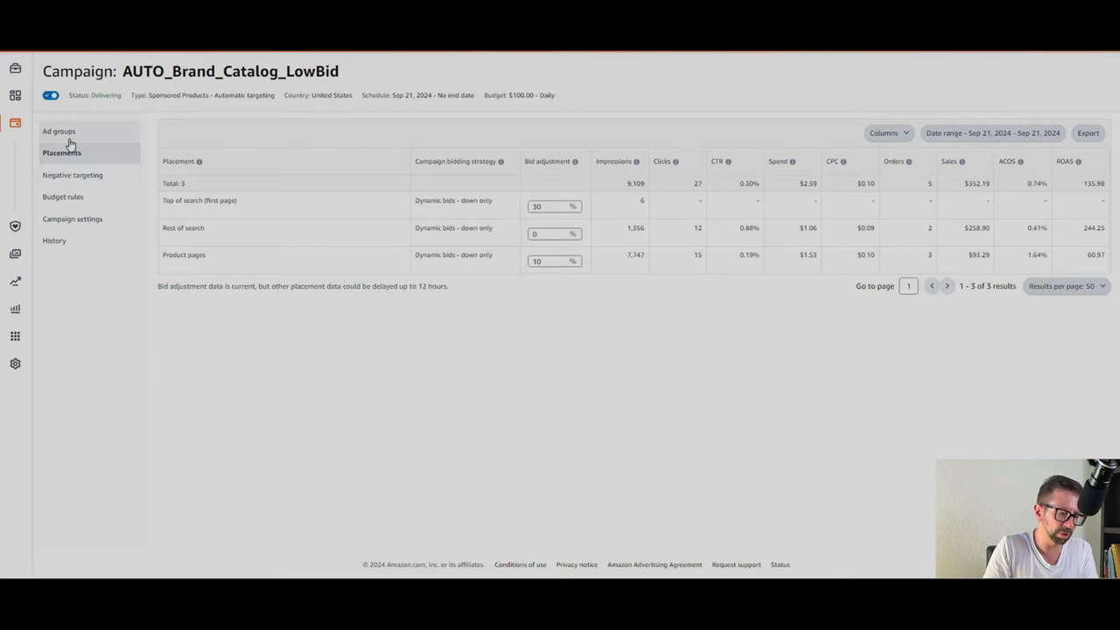
Return to the campaign's ad groups list from the left navigation.
{"action": "left_click", "coordinate": [59, 131]}
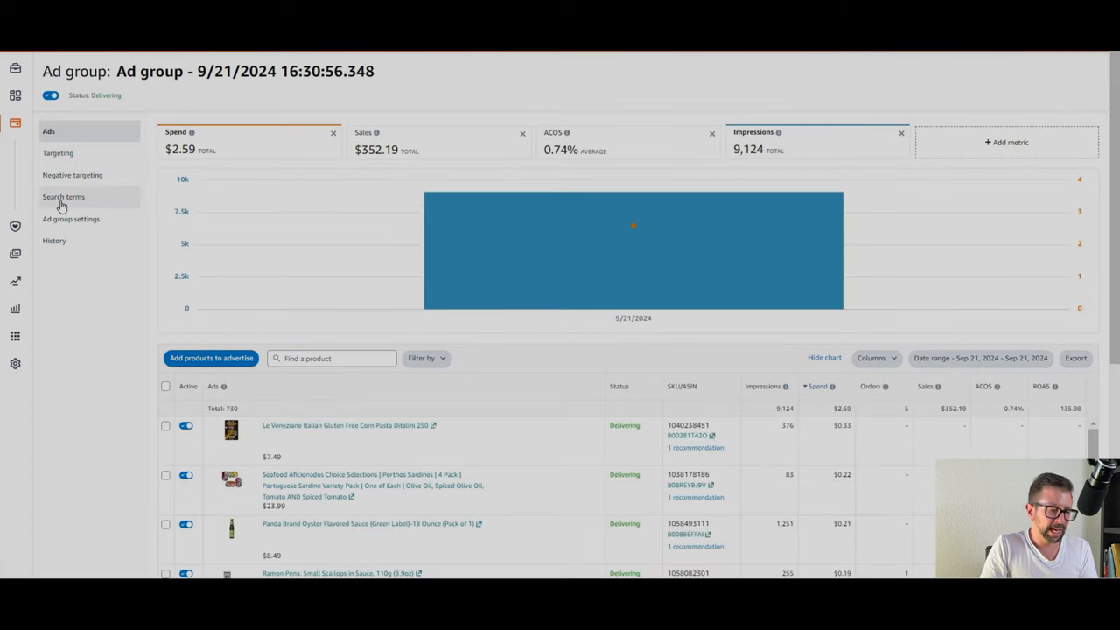
{"action": "left_click", "coordinate": [63, 196]}
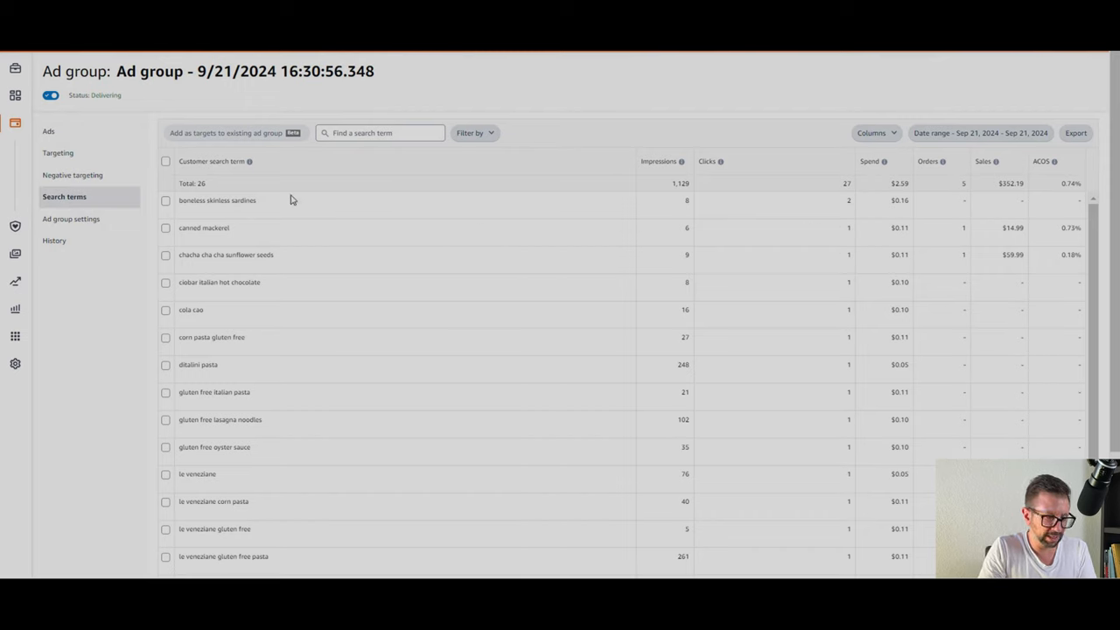
{"action": "mouse_move", "coordinate": [698, 261]}
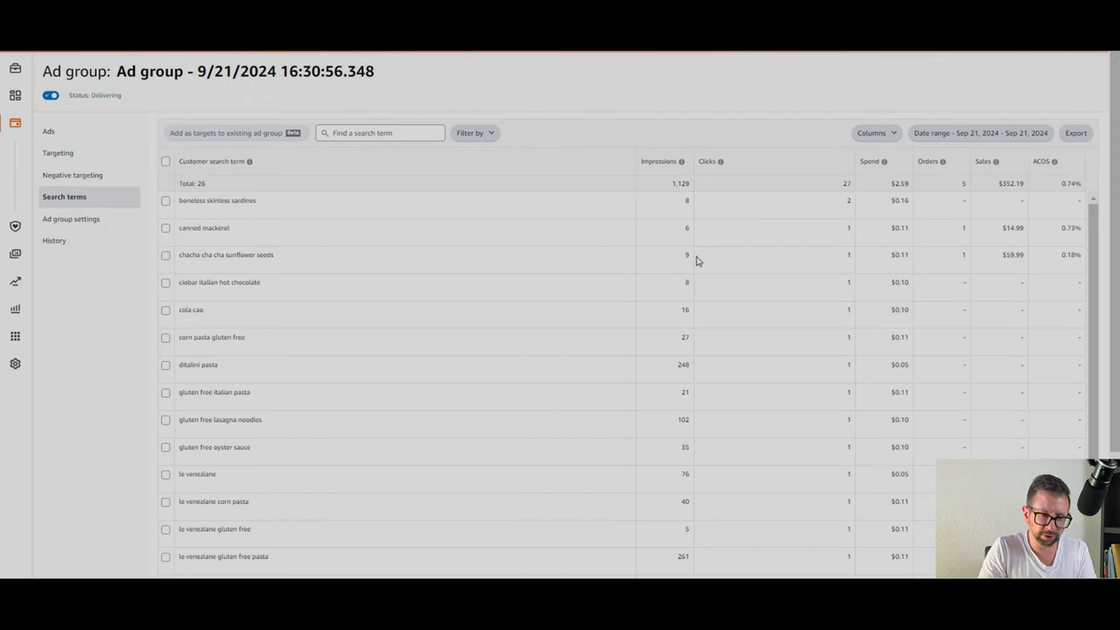
{"action": "mouse_move", "coordinate": [1018, 247]}
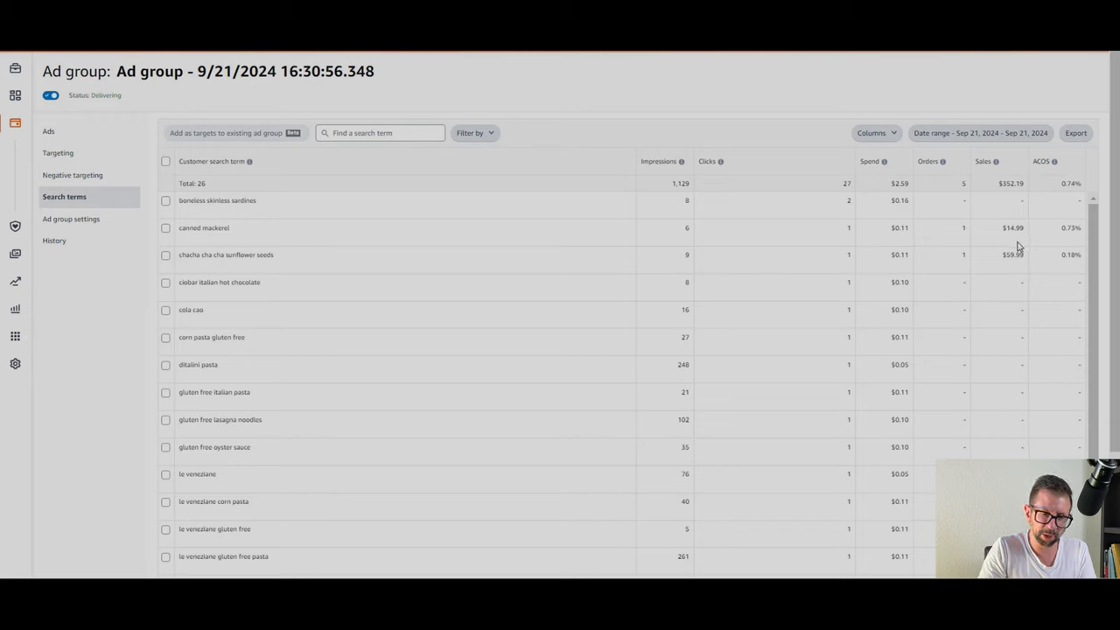
{"action": "mouse_move", "coordinate": [226, 259]}
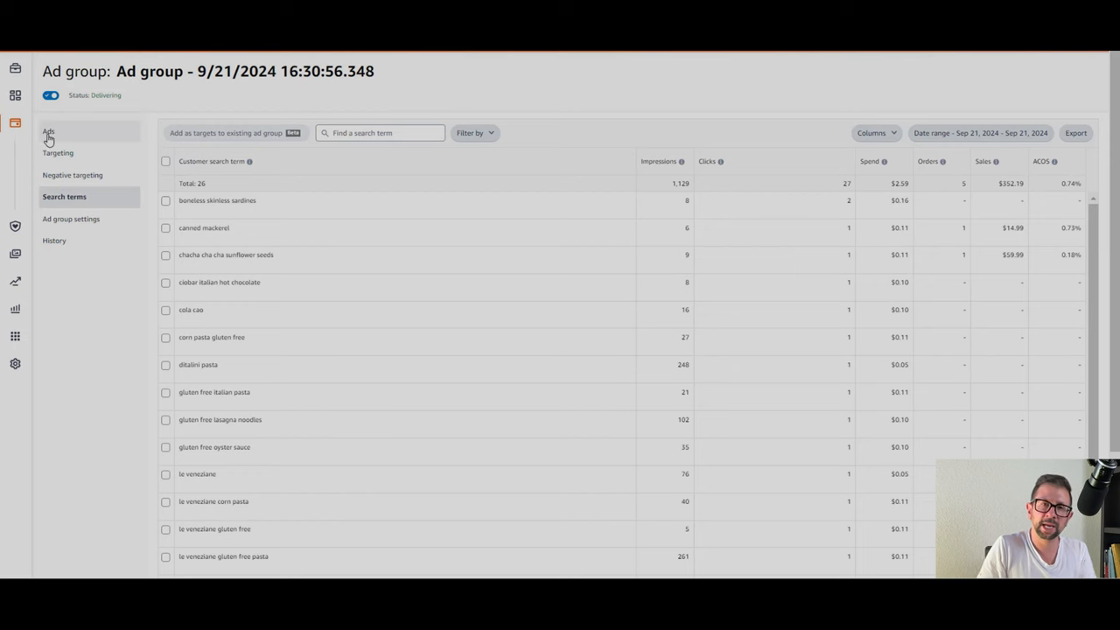
{"action": "left_click", "coordinate": [49, 133]}
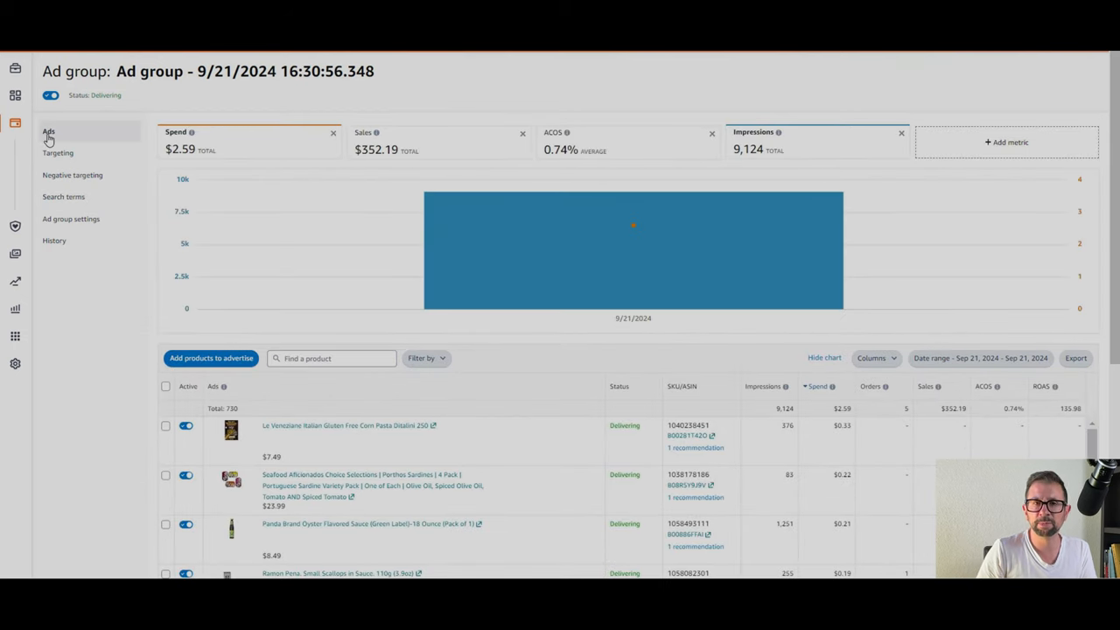